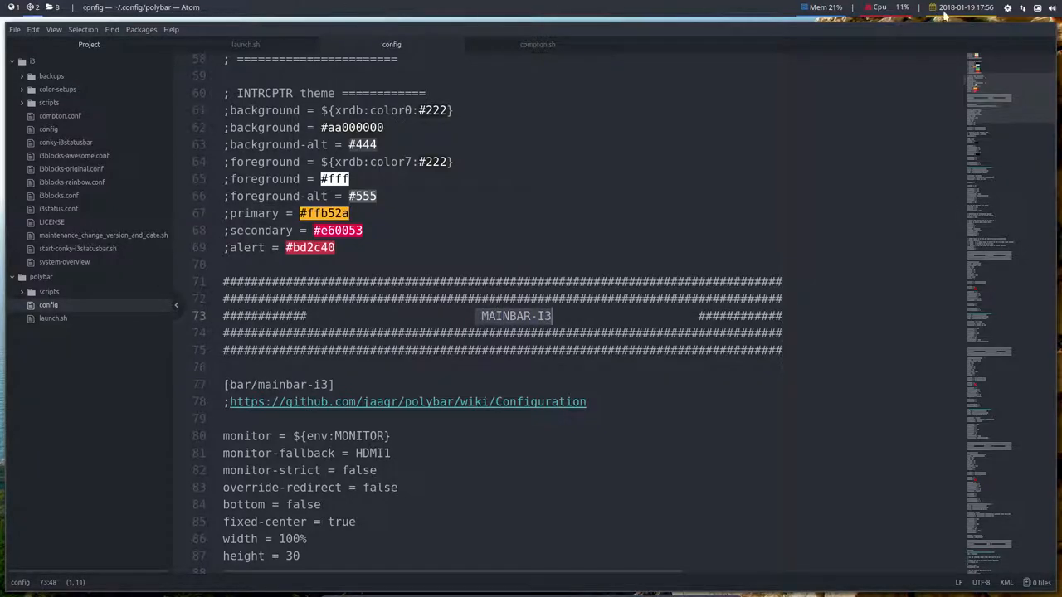
Scroll the Polybar config past the colors and mainbar sections down to [module/i3].
{"action": "scroll", "scroll_direction": "down", "scroll_amount": 3}
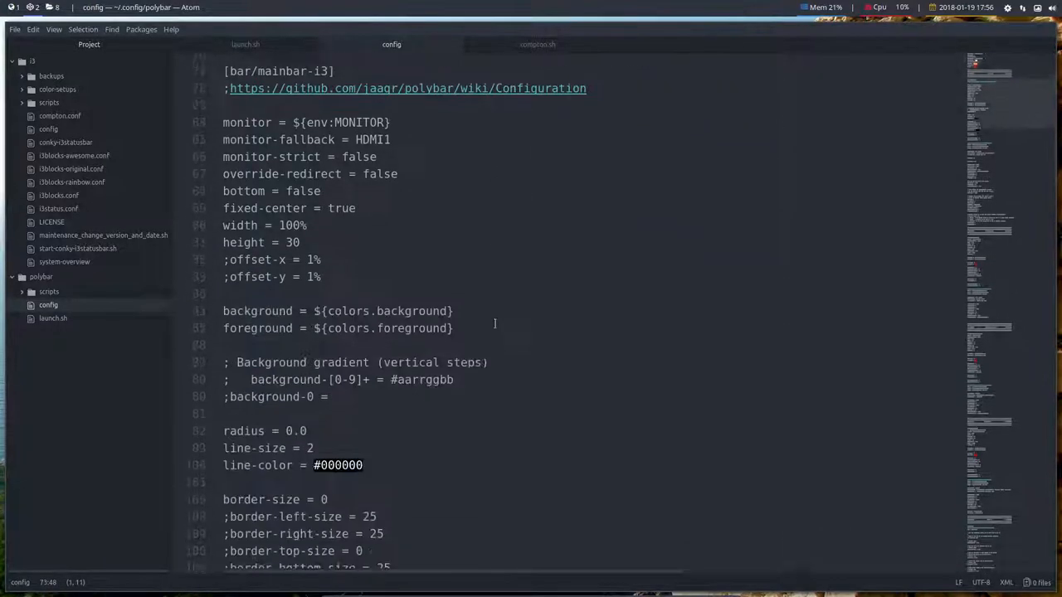
{"action": "scroll", "scroll_direction": "down", "scroll_amount": 3}
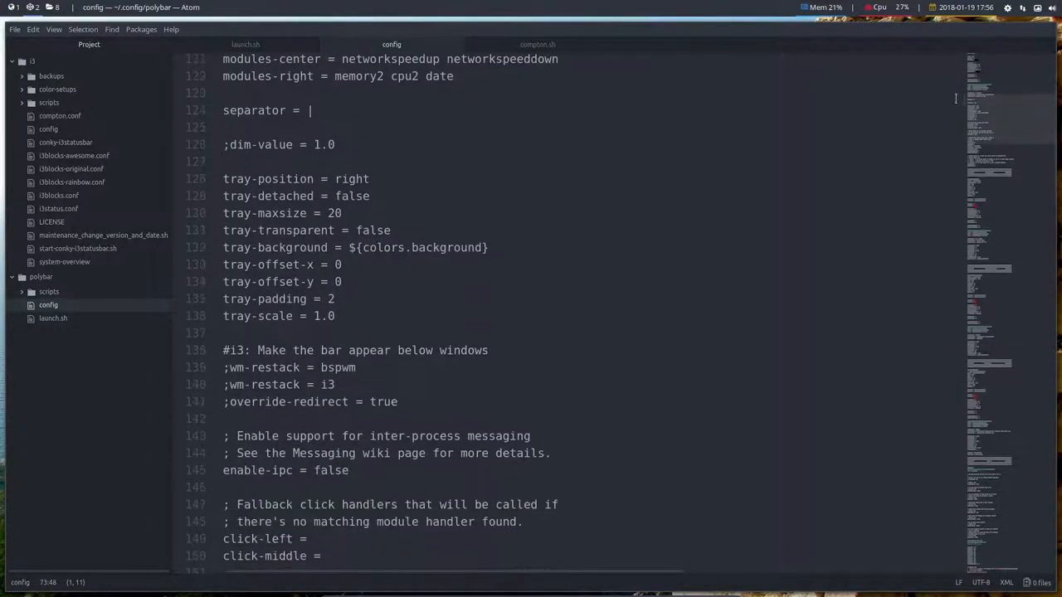
{"action": "scroll", "scroll_direction": "down", "scroll_amount": 3}
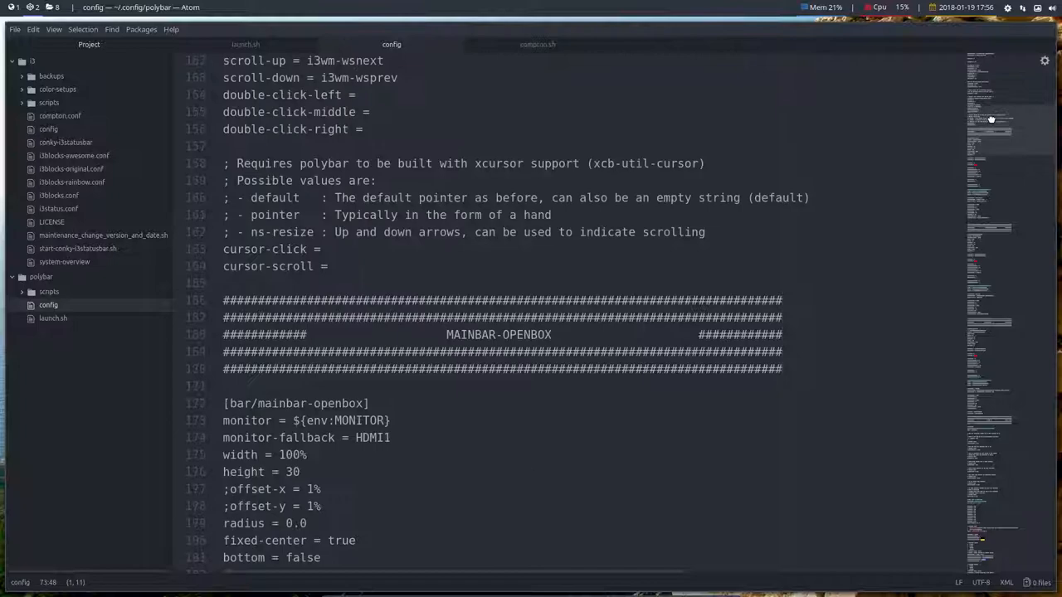
{"action": "scroll", "scroll_direction": "down", "scroll_amount": 3}
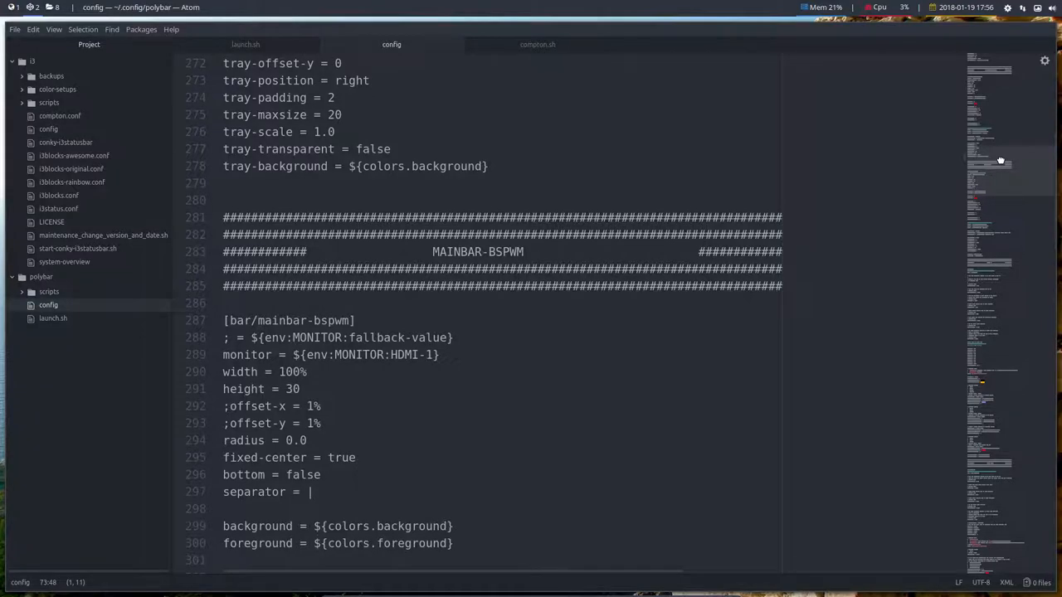
{"action": "scroll", "scroll_direction": "down", "scroll_amount": 3}
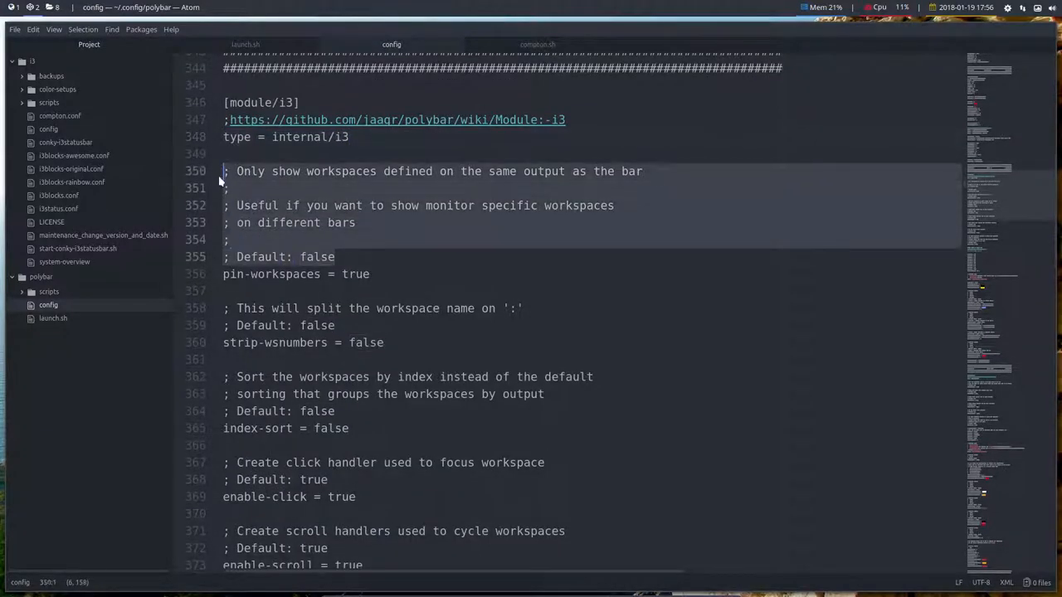
Read the i3 module's pin-workspaces, strip-wsnumbers, index-sort and click/scroll handler options.
{"action": "left_click", "coordinate": [332, 206]}
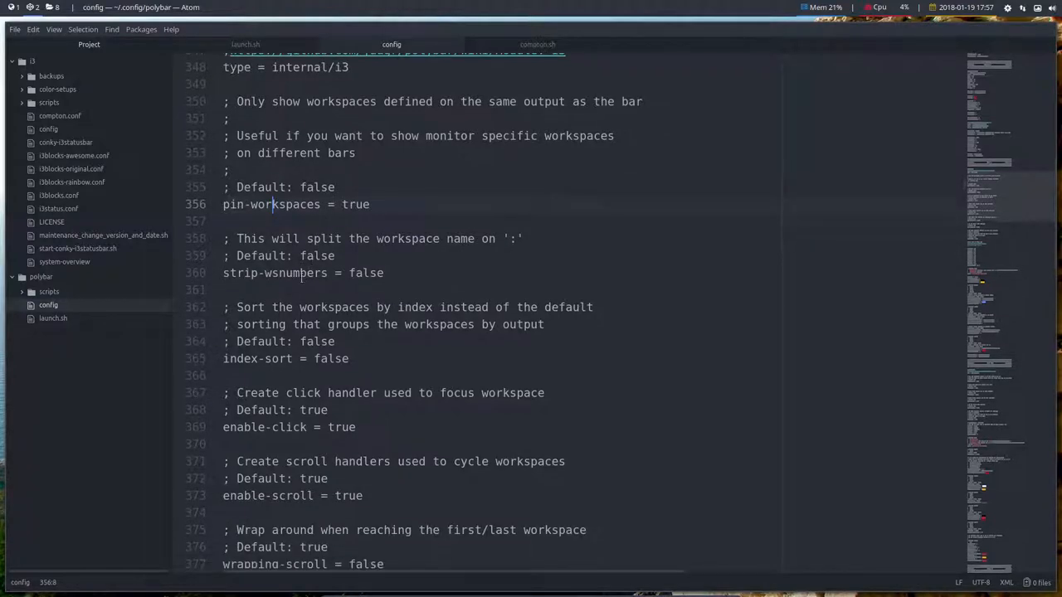
{"action": "scroll", "scroll_direction": "down", "scroll_amount": 3}
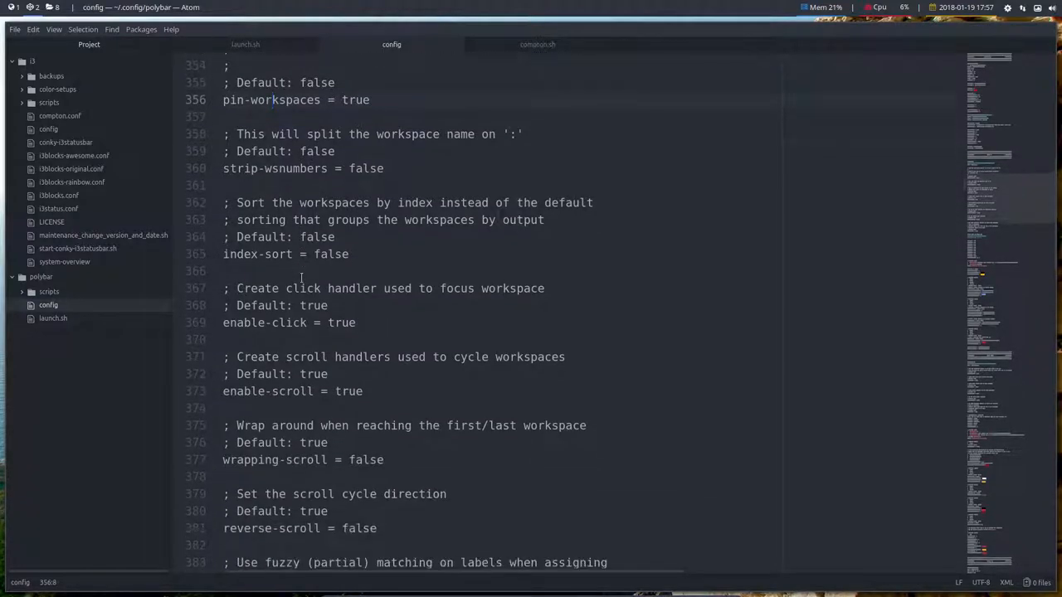
{"action": "scroll", "scroll_direction": "down", "scroll_amount": 3}
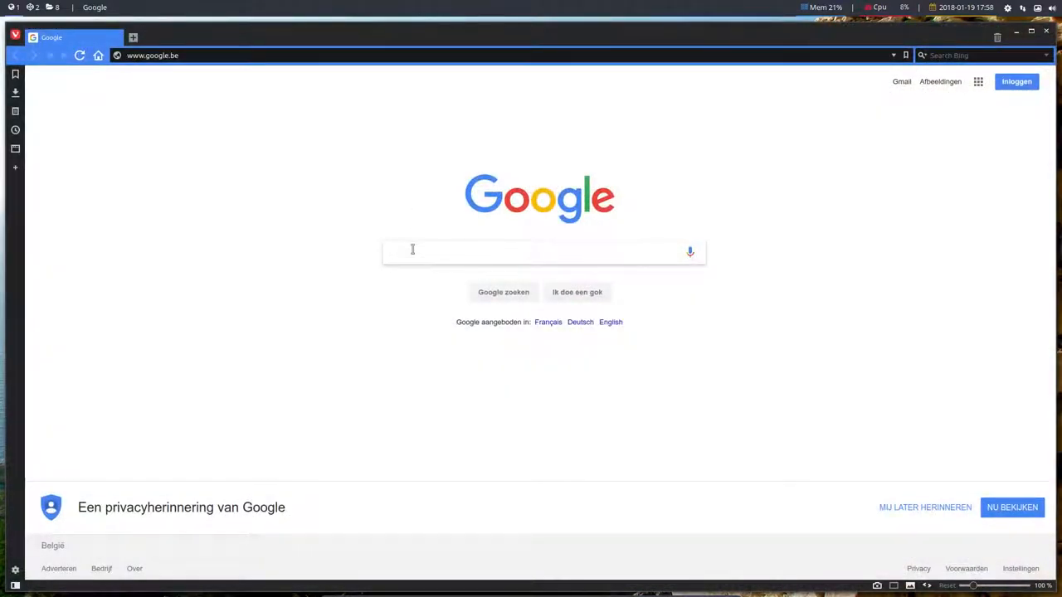
Search Google for 'font awesome', open the fontawesome.io cheatsheet and browse its icon list.
{"action": "type", "text": "font a"}
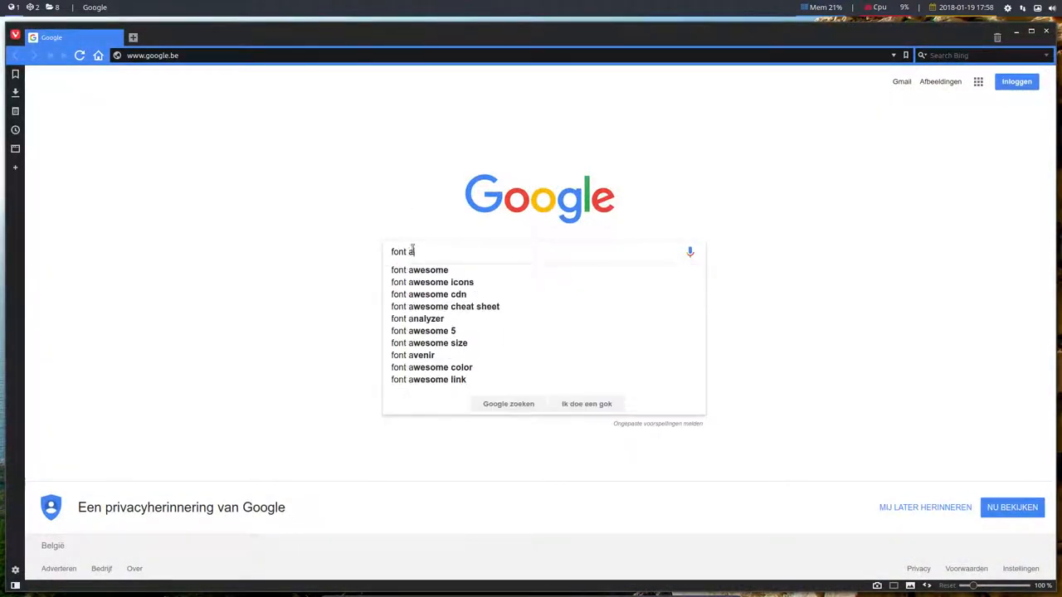
{"action": "type", "text": "wesome check"}
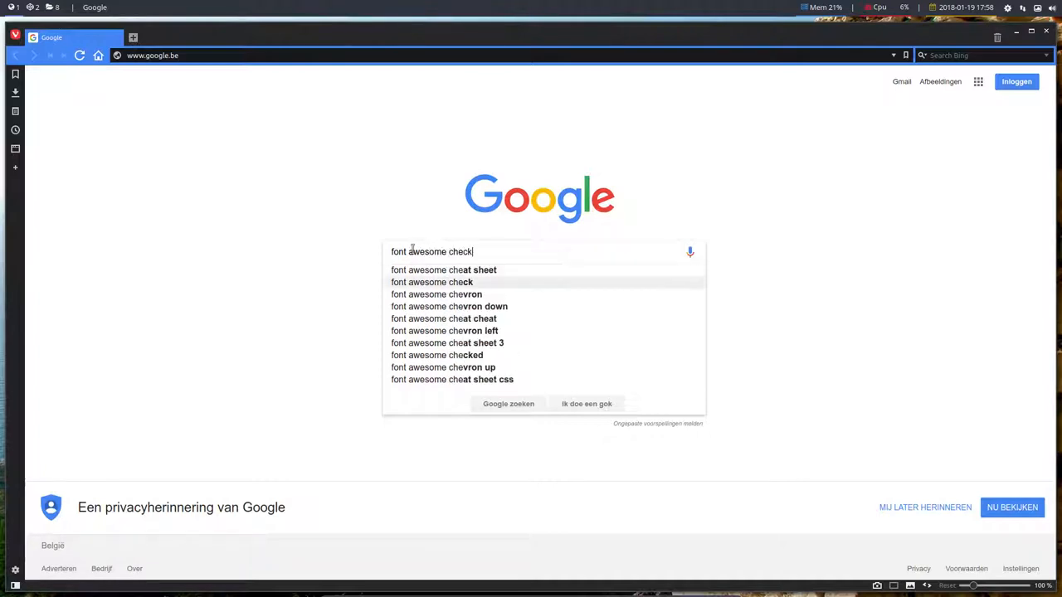
{"action": "left_click", "coordinate": [444, 269]}
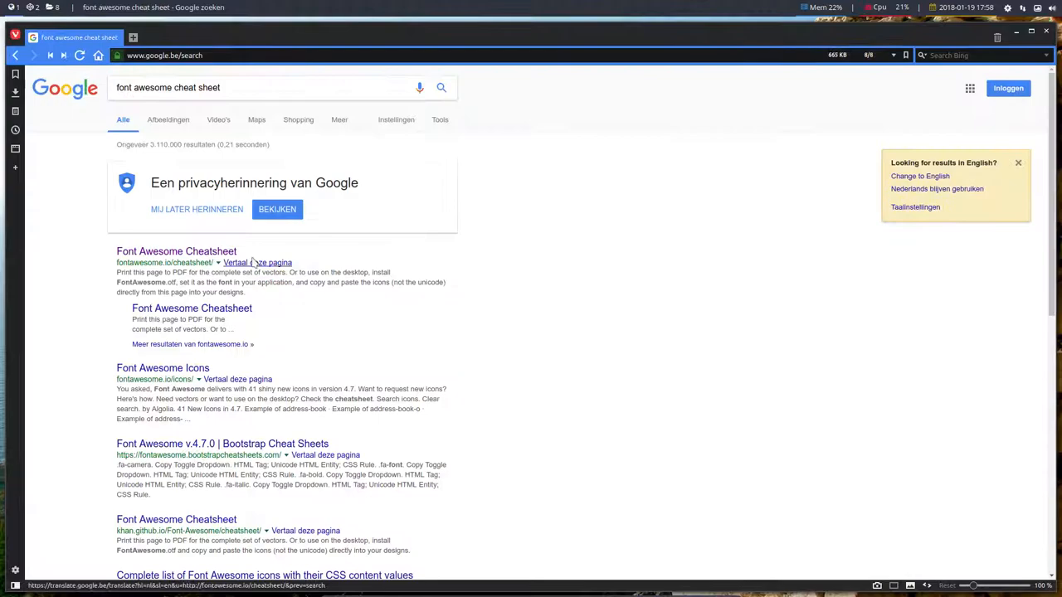
{"action": "left_click", "coordinate": [176, 252]}
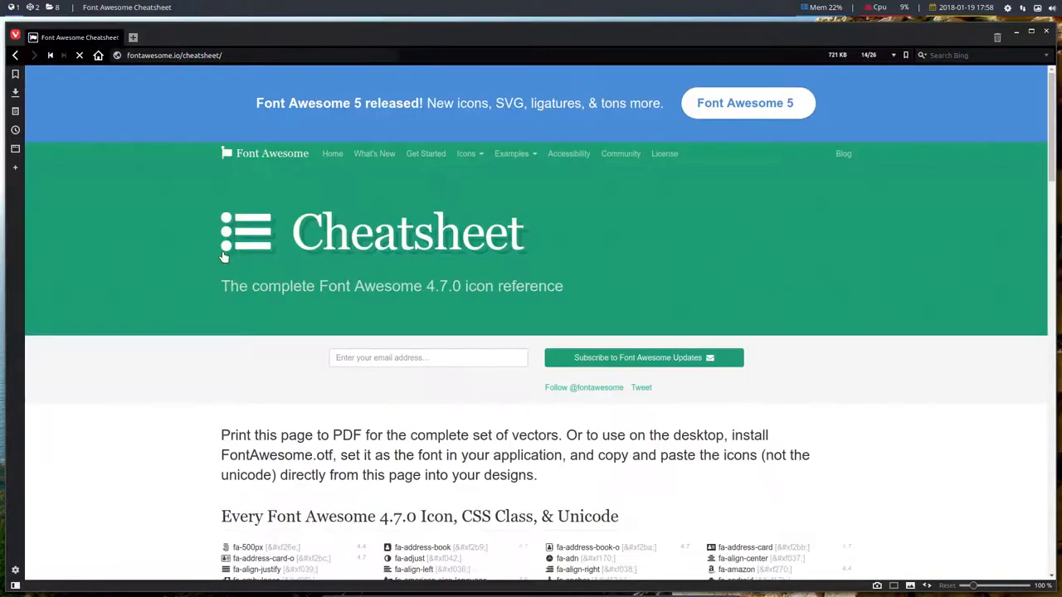
{"action": "scroll", "scroll_direction": "down", "scroll_amount": 3}
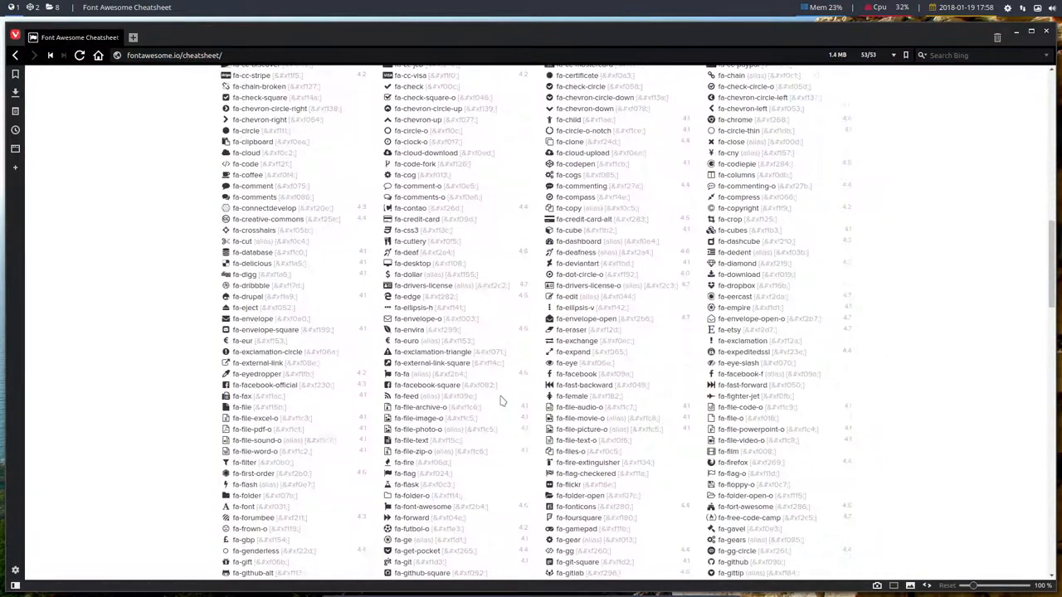
{"action": "scroll", "scroll_direction": "down", "scroll_amount": 3}
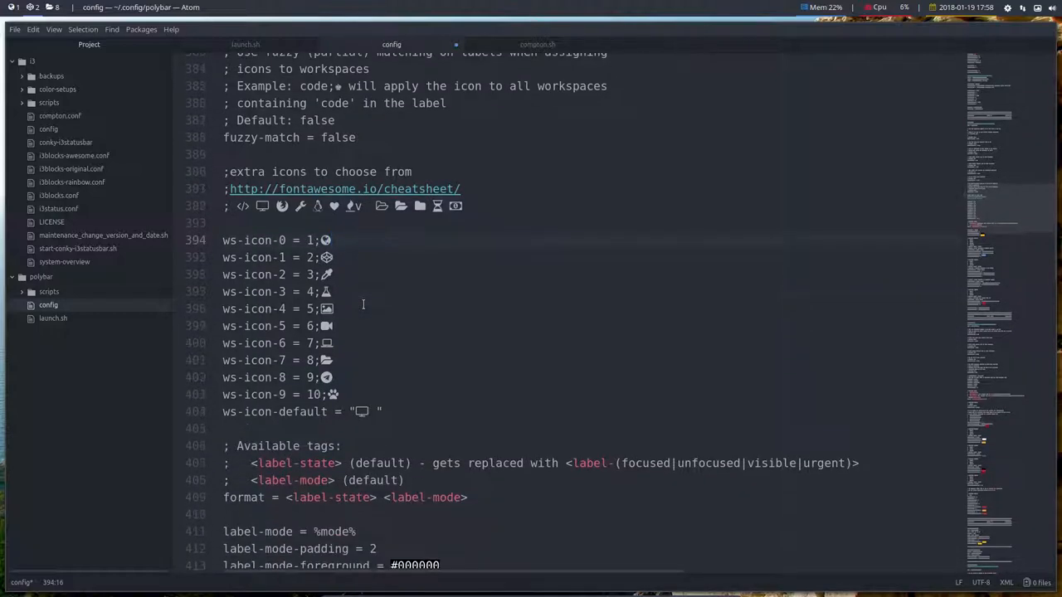
Scroll the config through the i3 label-mode and label-focused settings and focus the editor.
{"action": "scroll", "scroll_direction": "down", "scroll_amount": 3}
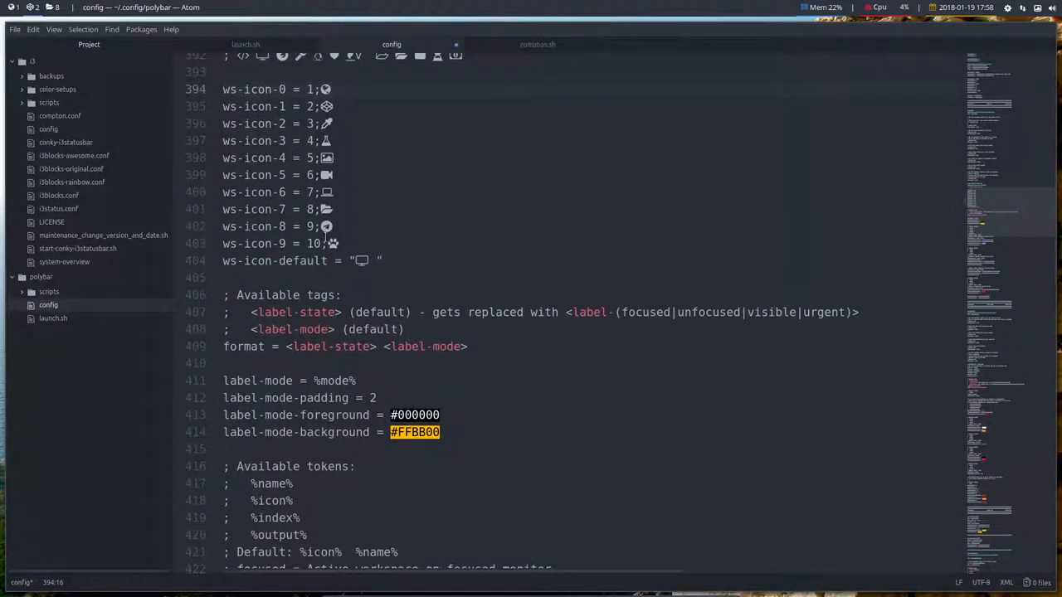
{"action": "scroll", "scroll_direction": "down", "scroll_amount": 3}
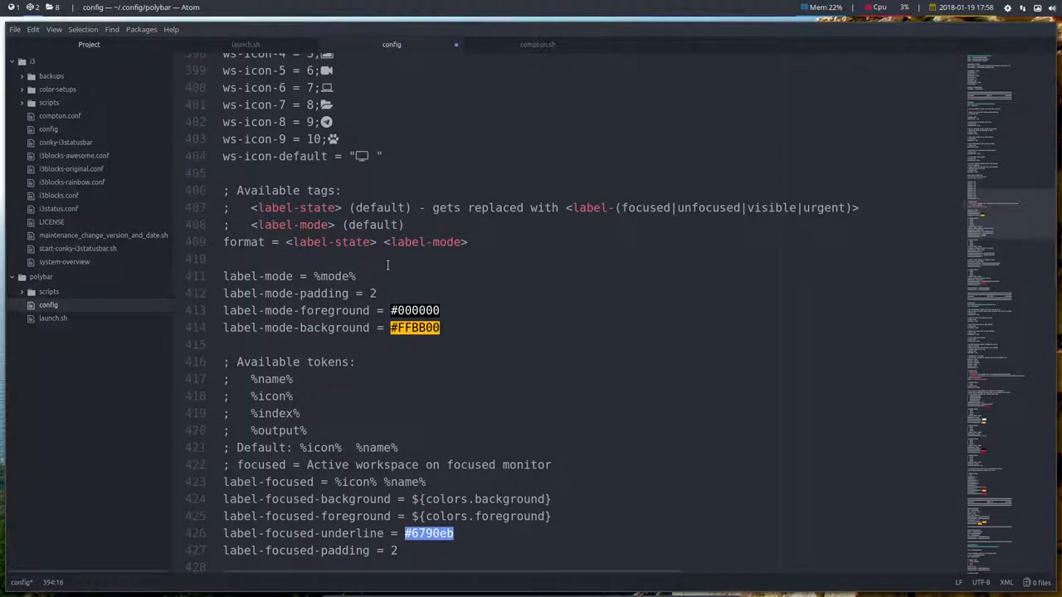
{"action": "scroll", "scroll_direction": "down", "scroll_amount": 3}
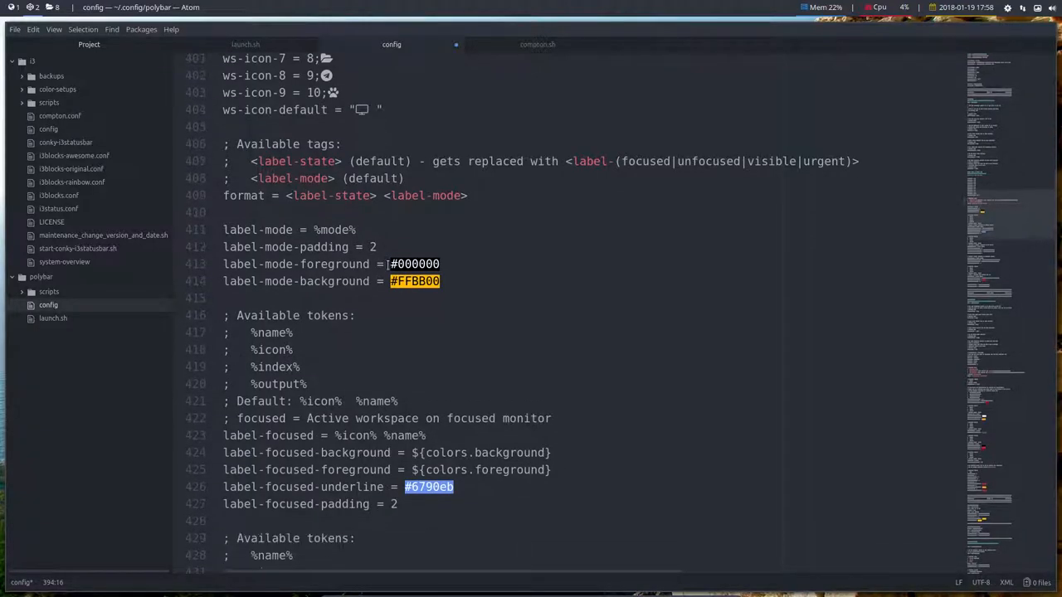
{"action": "scroll", "scroll_direction": "down", "scroll_amount": 3}
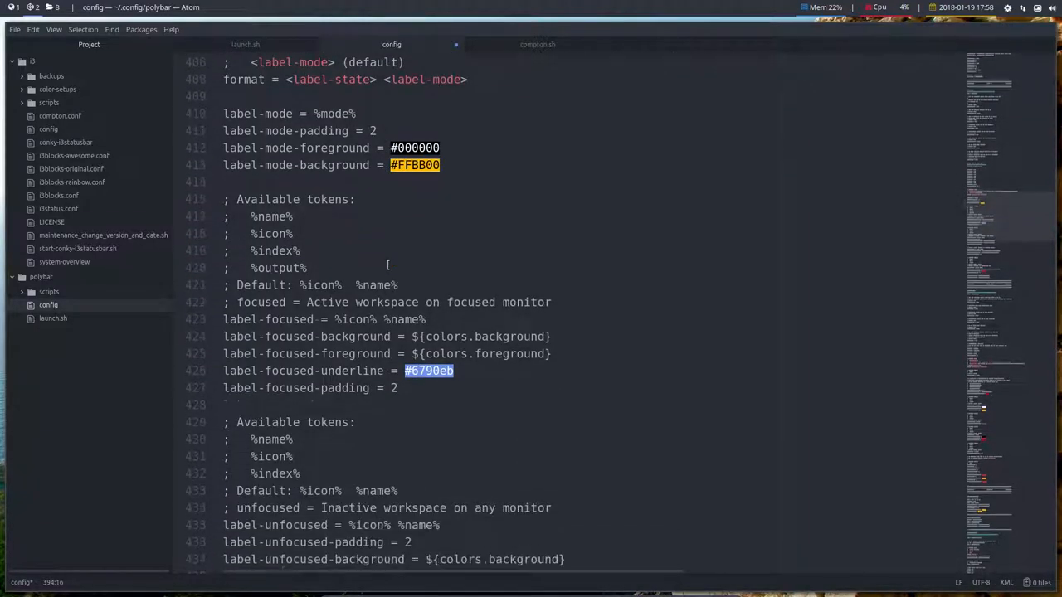
{"action": "scroll", "scroll_direction": "down", "scroll_amount": 3}
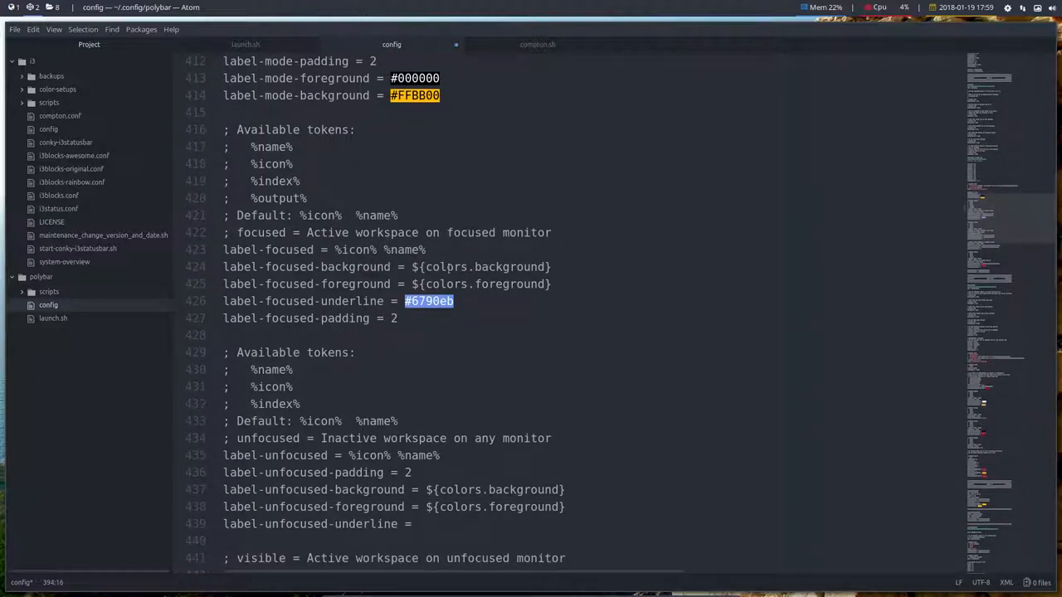
{"action": "left_click", "coordinate": [550, 265]}
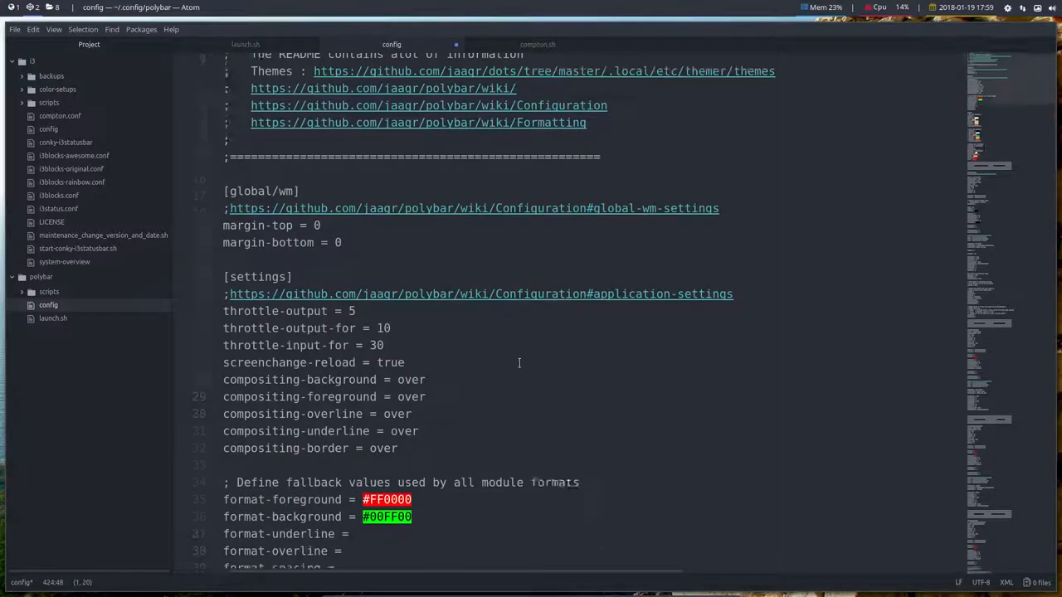
{"action": "scroll", "scroll_direction": "down", "scroll_amount": 3}
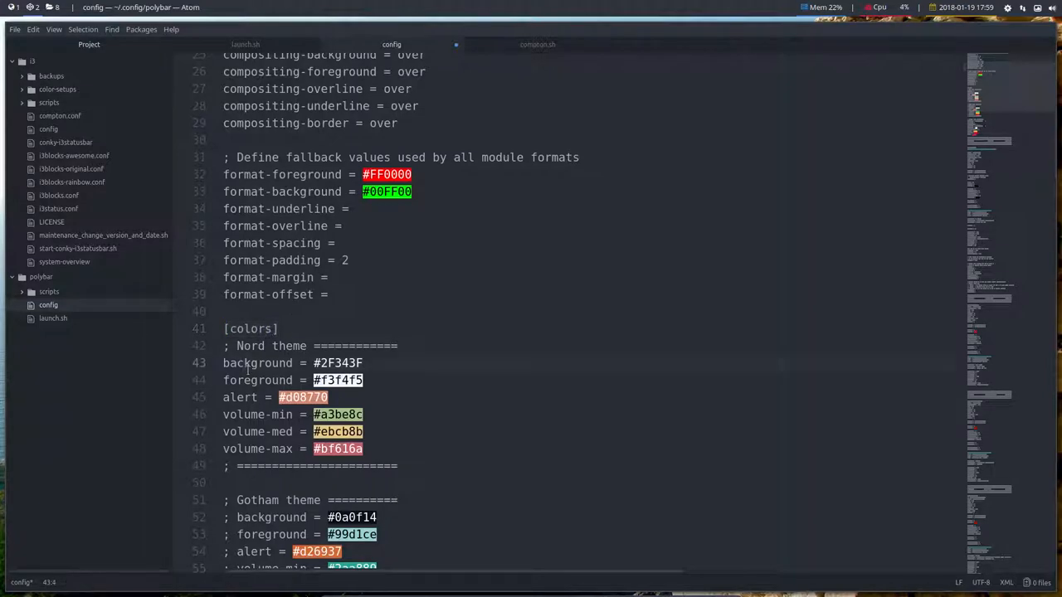
{"action": "scroll", "scroll_direction": "down", "scroll_amount": 3}
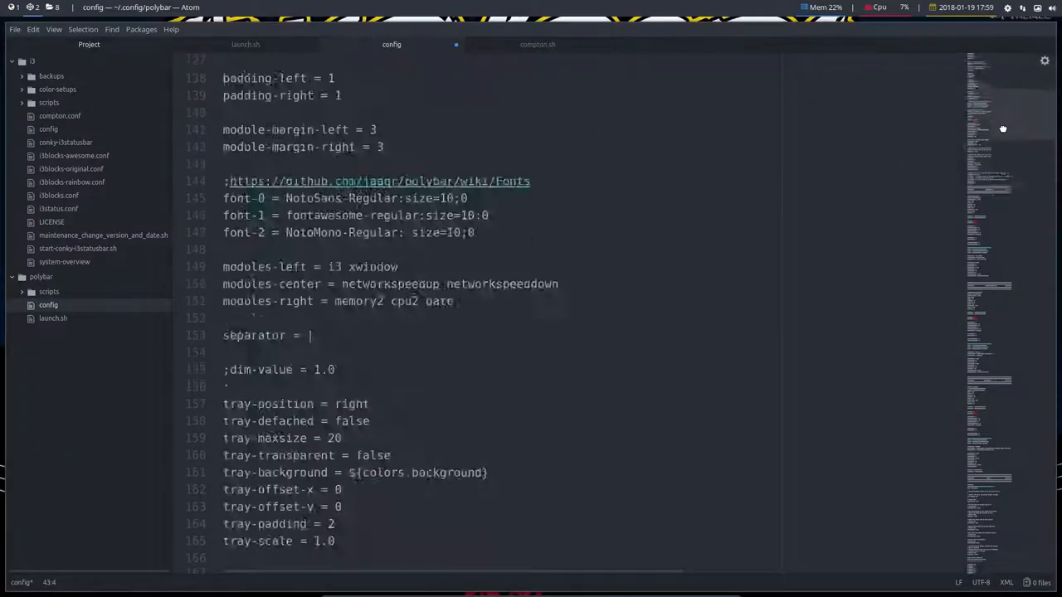
{"action": "scroll", "scroll_direction": "down", "scroll_amount": 3}
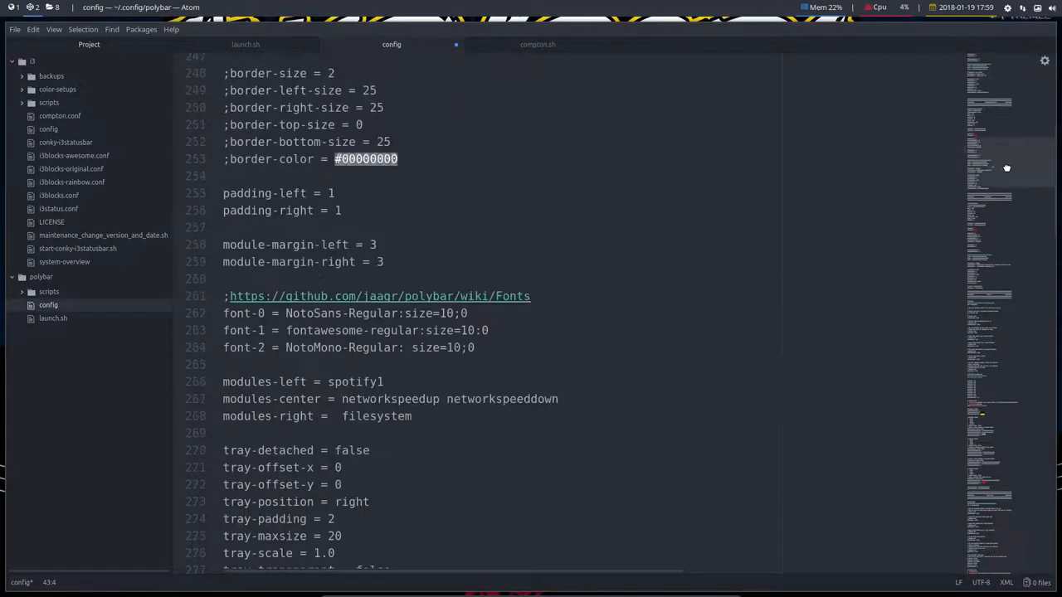
{"action": "scroll", "scroll_direction": "down", "scroll_amount": 3}
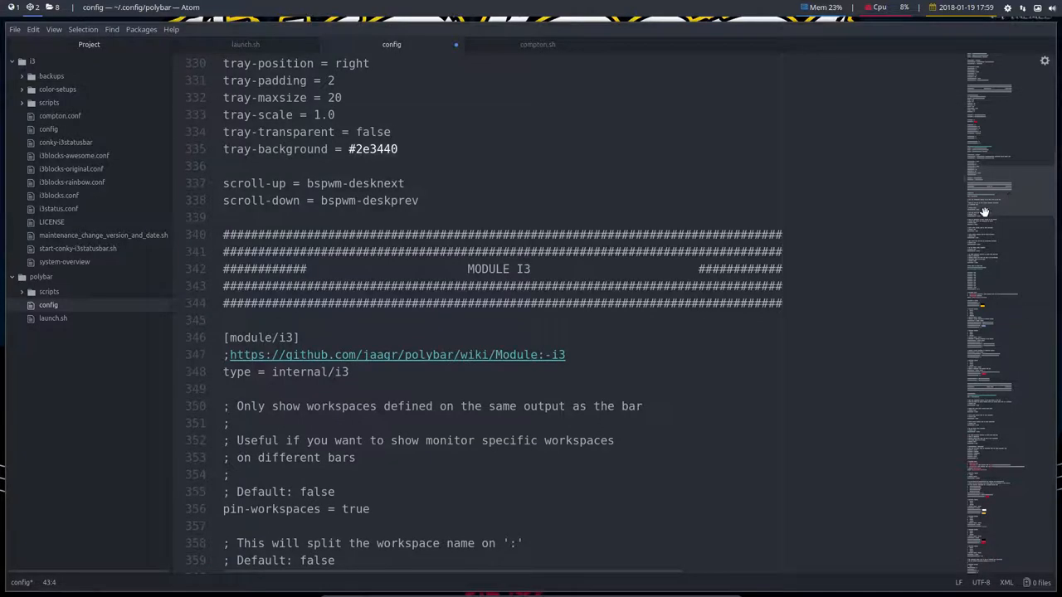
{"action": "scroll", "scroll_direction": "down", "scroll_amount": 3}
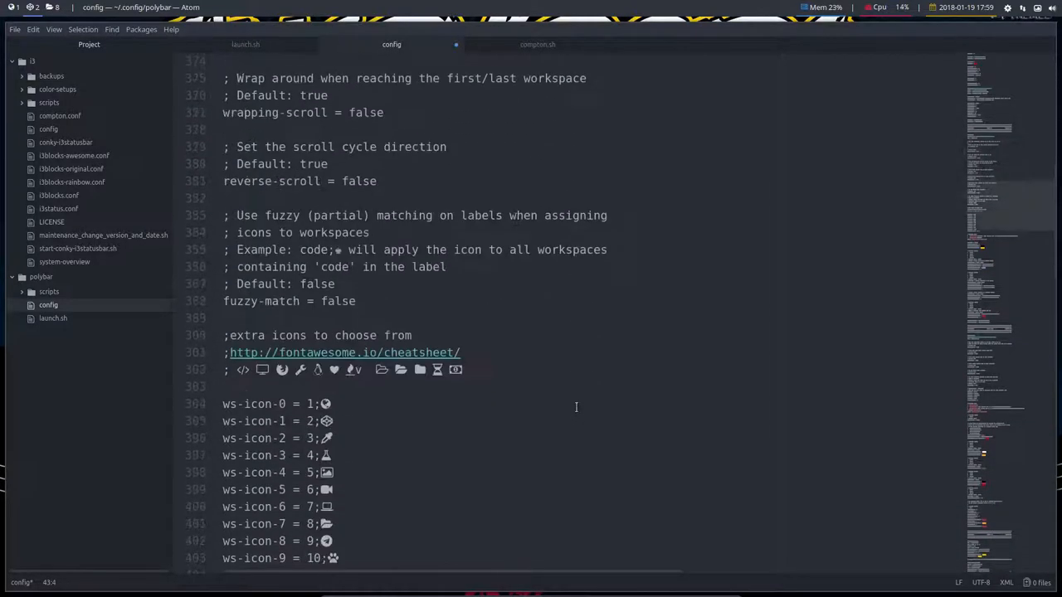
{"action": "scroll", "scroll_direction": "down", "scroll_amount": 3}
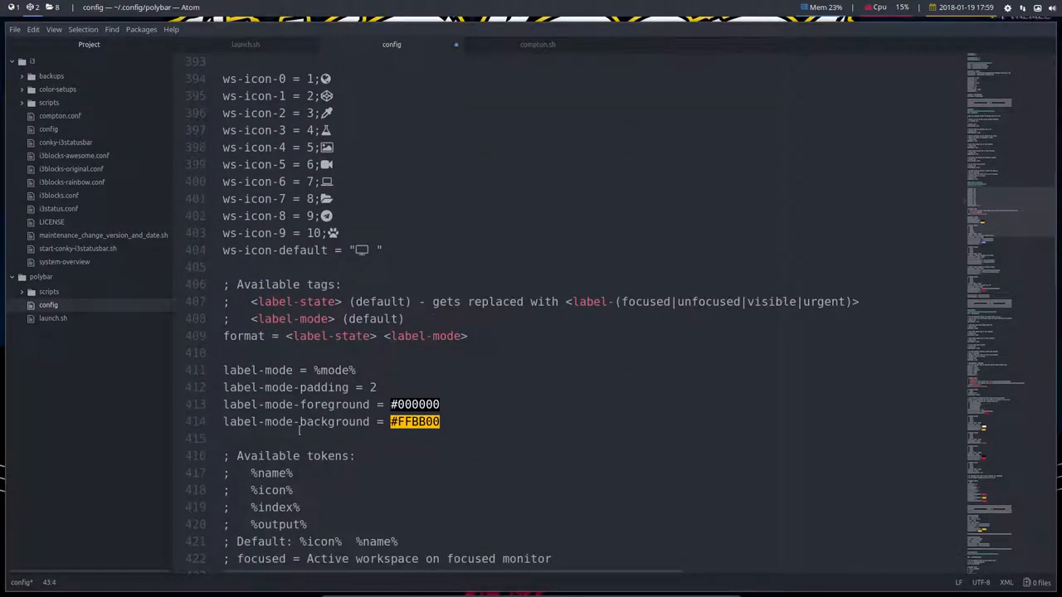
{"action": "scroll", "scroll_direction": "down", "scroll_amount": 3}
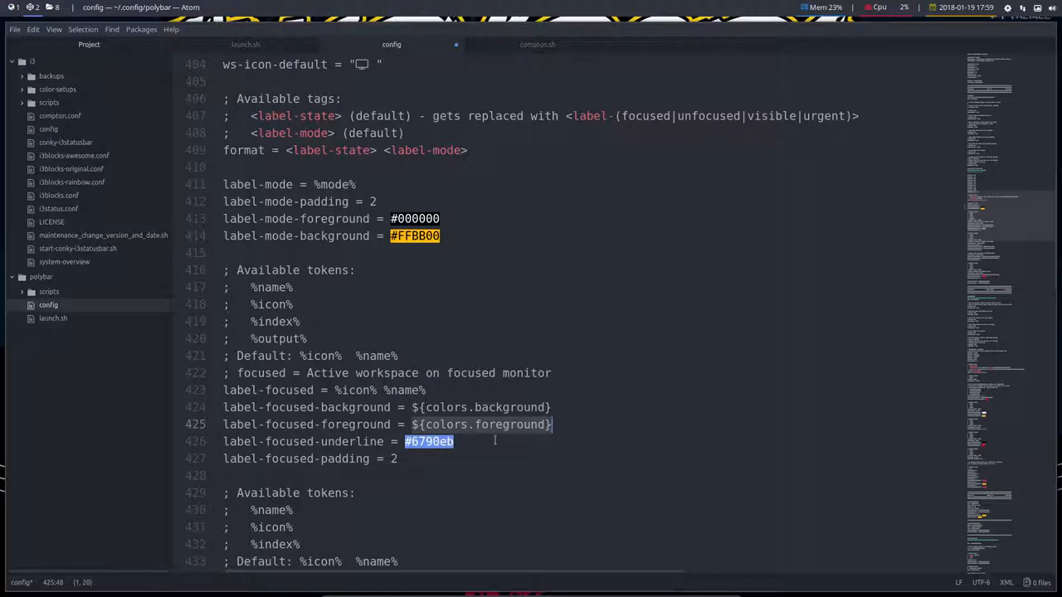
Scroll past the unfocused, visible and urgent labels to the fuzzy-match and ws-icon lines.
{"action": "scroll", "scroll_direction": "down", "scroll_amount": 3}
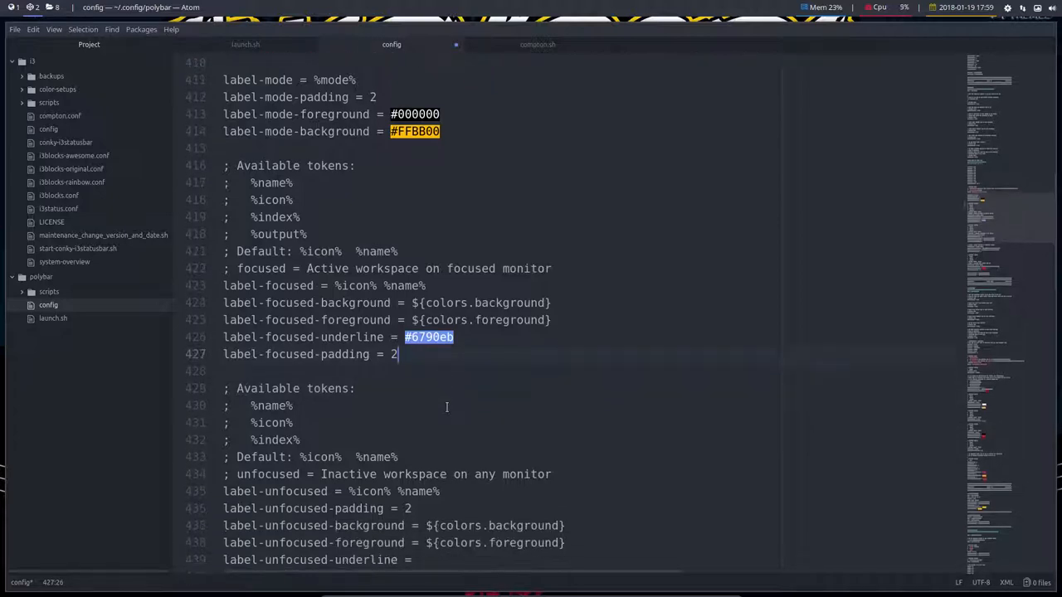
{"action": "scroll", "scroll_direction": "down", "scroll_amount": 3}
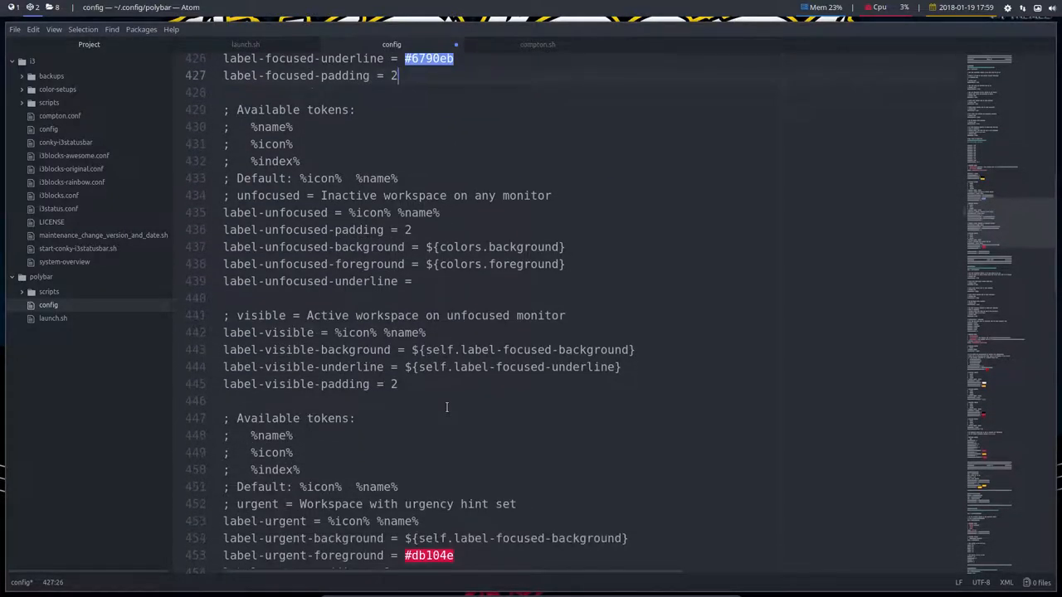
{"action": "scroll", "scroll_direction": "down", "scroll_amount": 3}
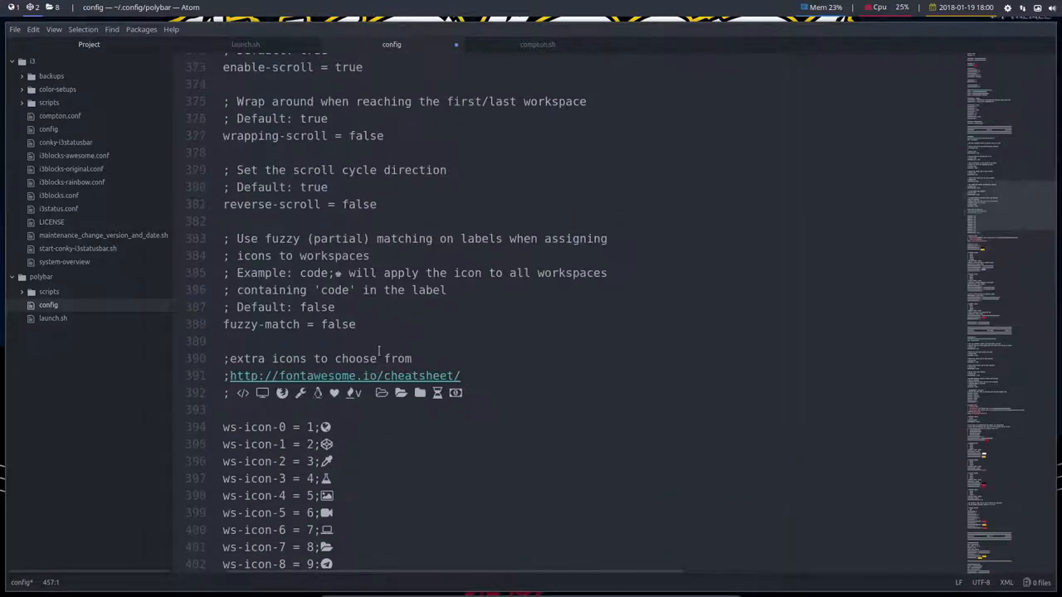
{"action": "scroll", "scroll_direction": "up", "scroll_amount": 3}
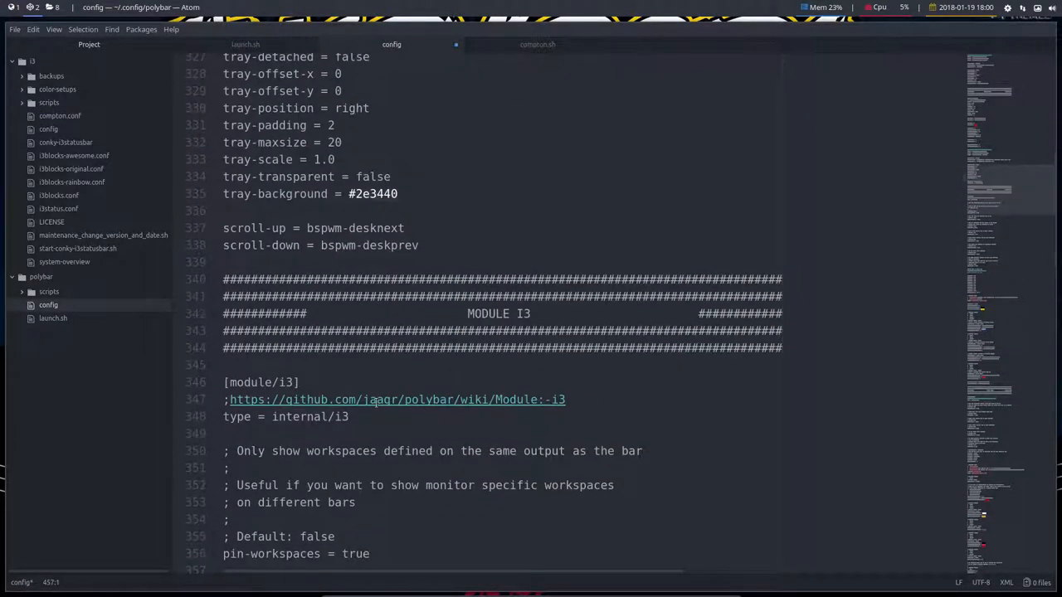
{"action": "mouse_move", "coordinate": [465, 441]}
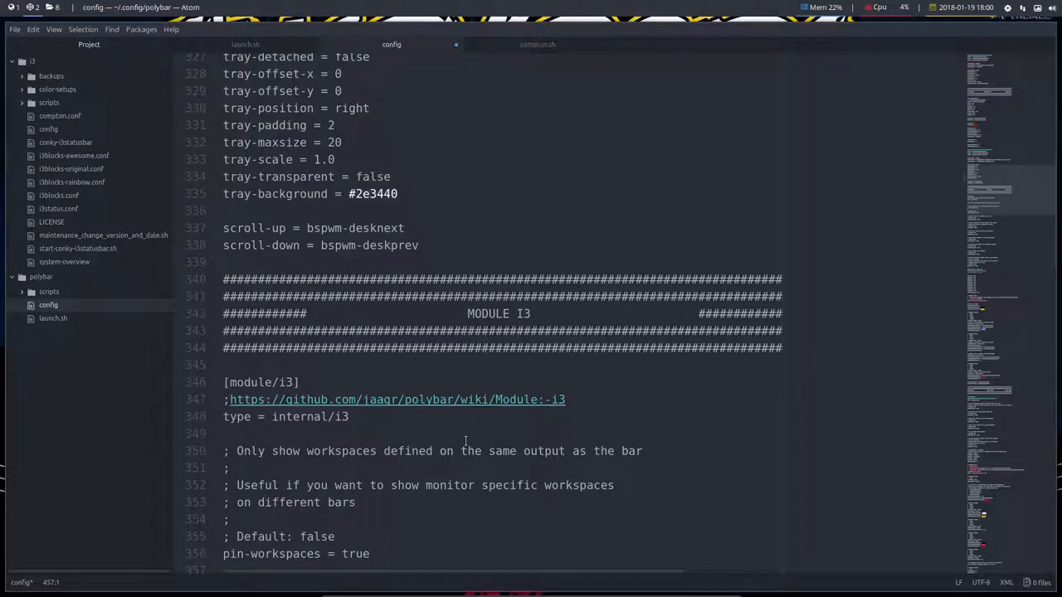
{"action": "scroll", "scroll_direction": "down", "scroll_amount": 3}
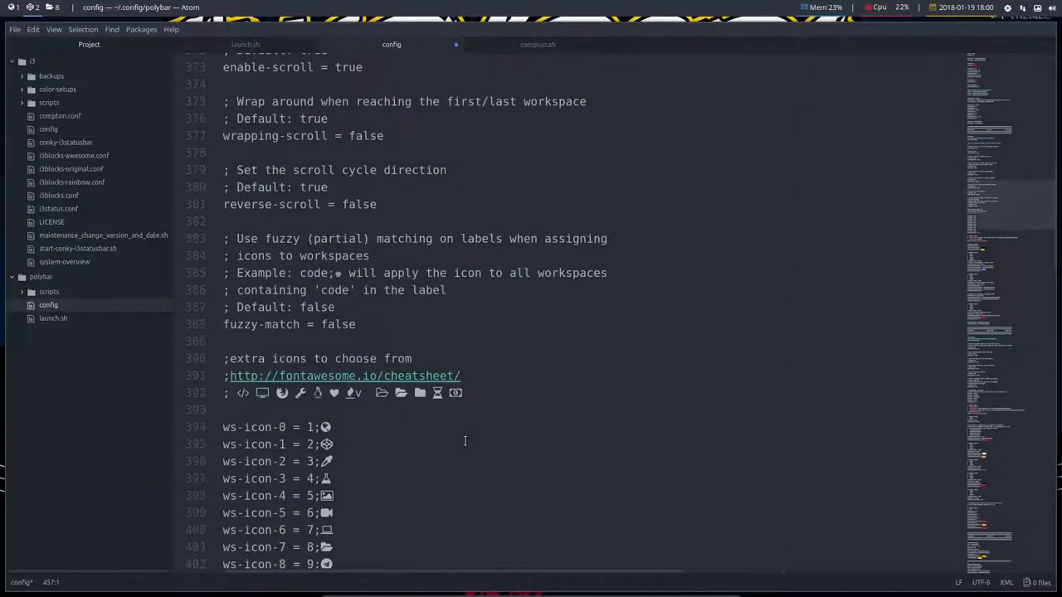
{"action": "scroll", "scroll_direction": "down", "scroll_amount": 3}
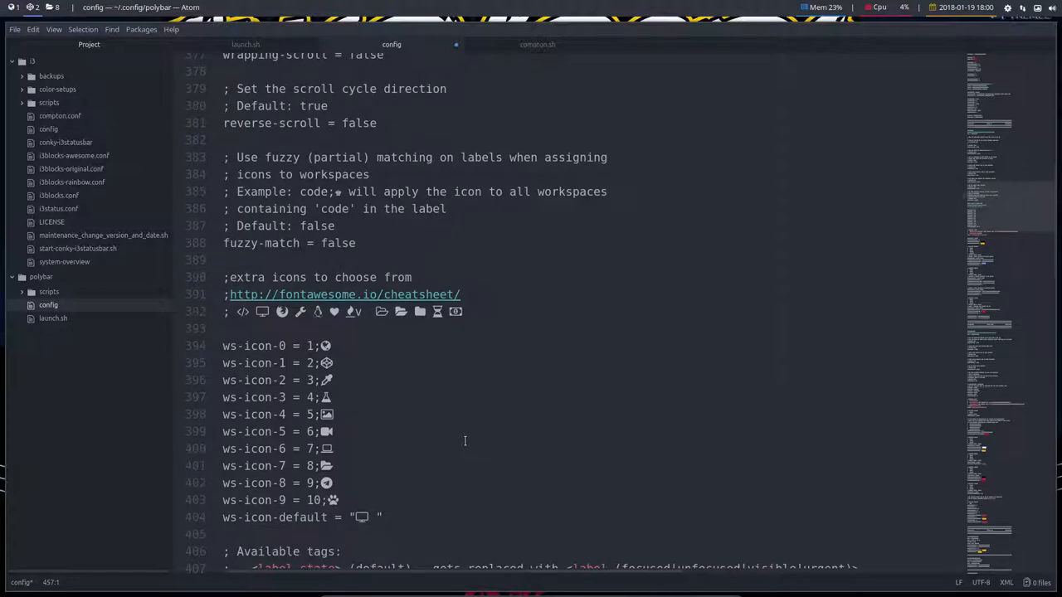
{"action": "scroll", "scroll_direction": "down", "scroll_amount": 3}
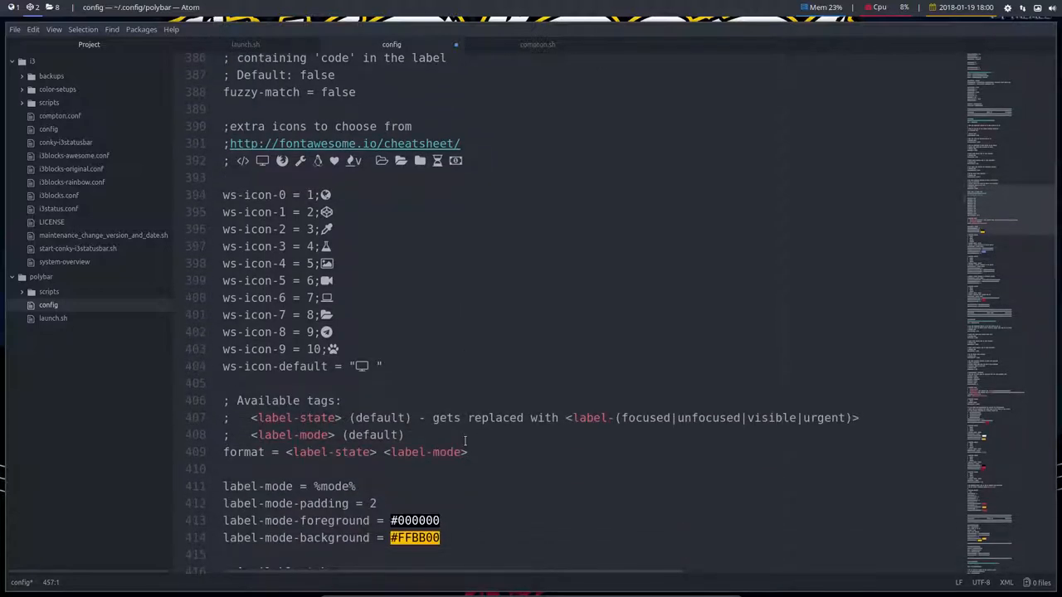